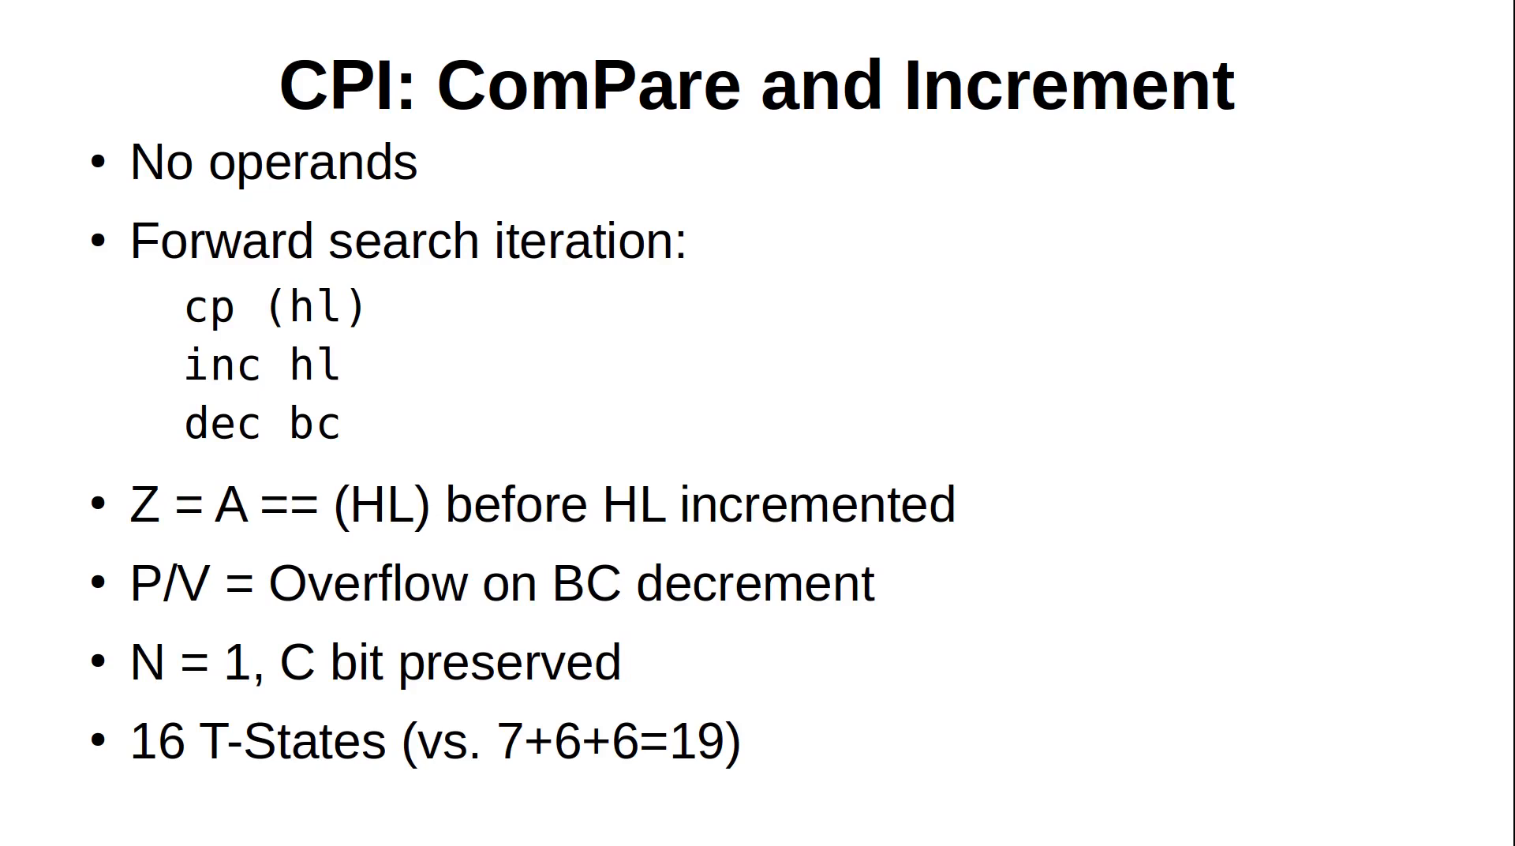
Review rest.asm, marking the extra nop line and the ret that returns to BASIC
key("Right")
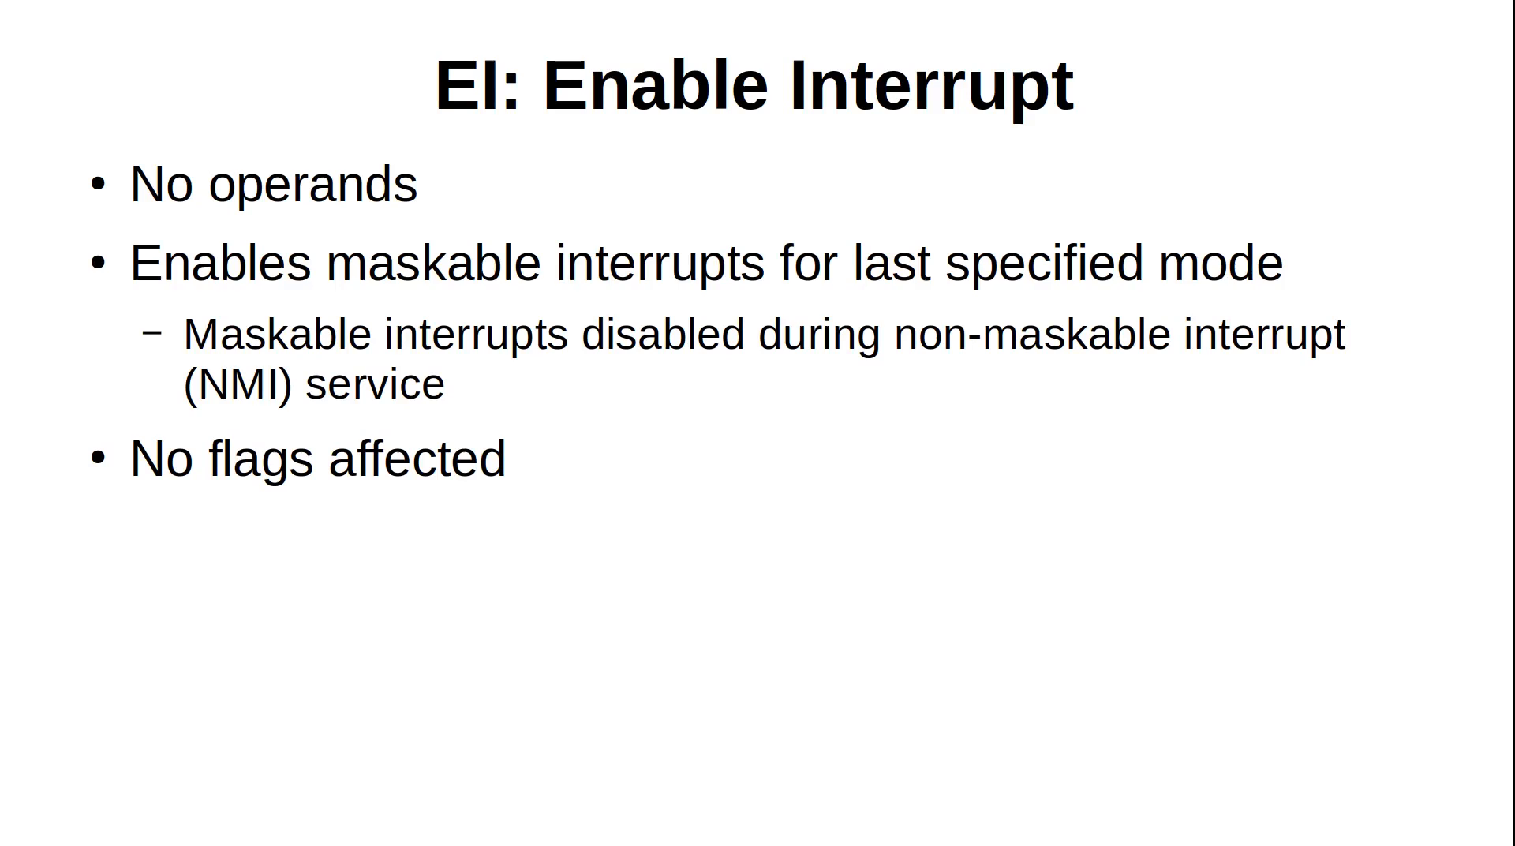
key("Right")
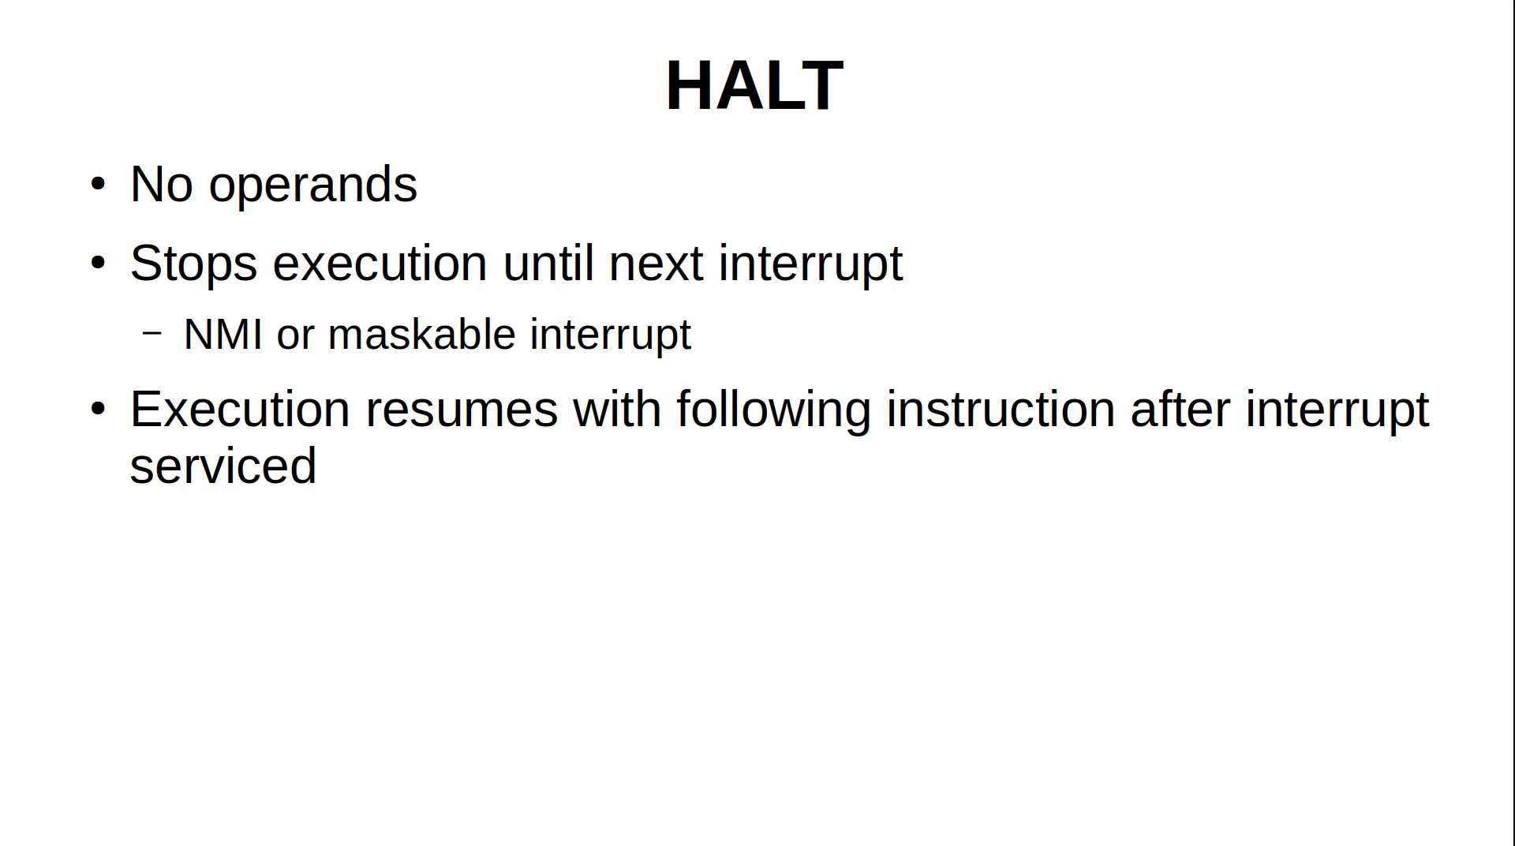
key("Right")
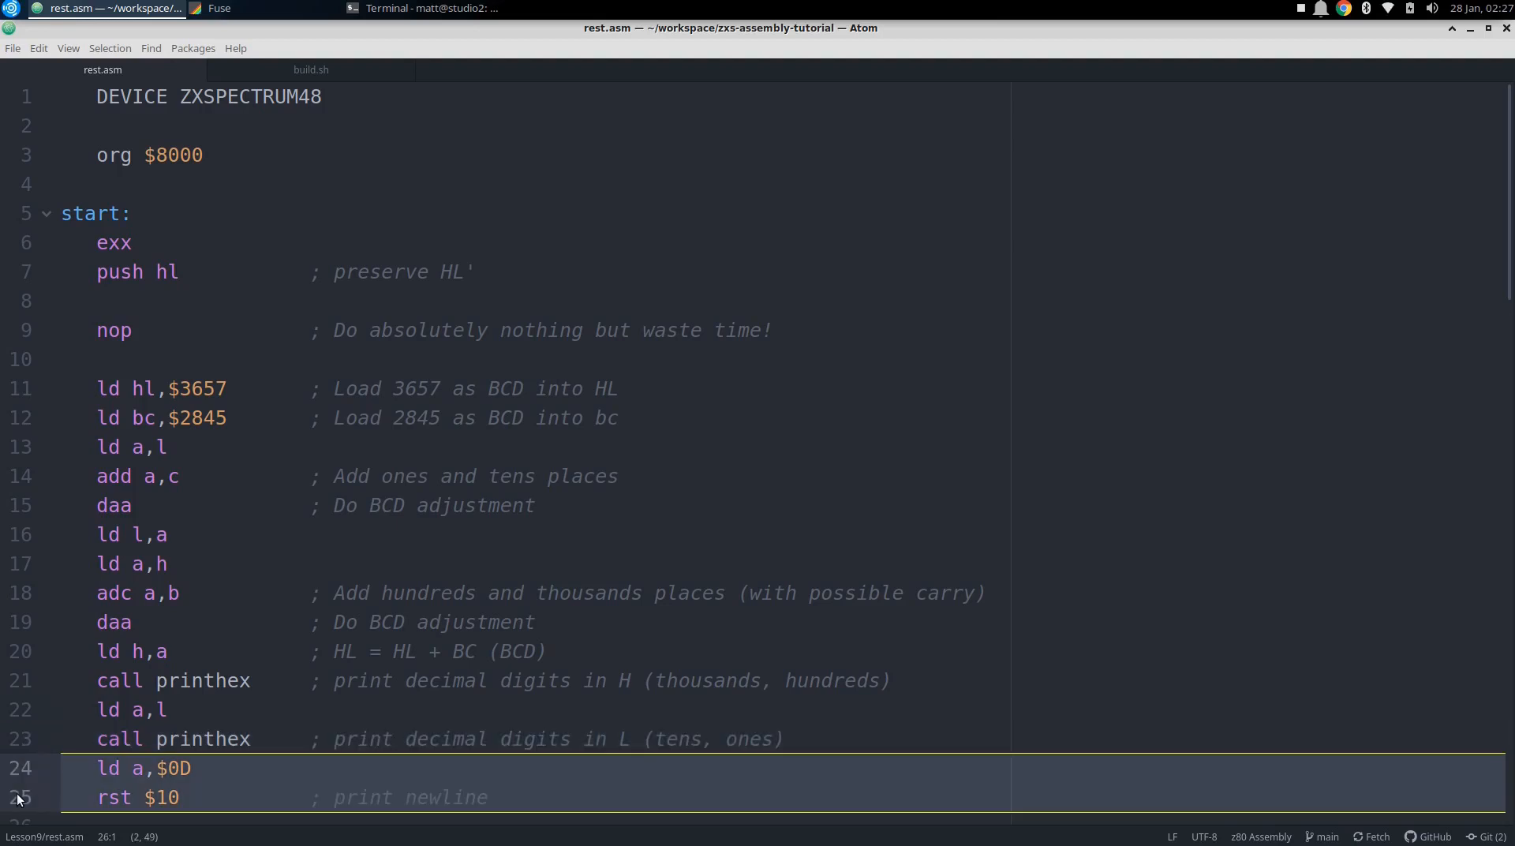
scroll("down", 3)
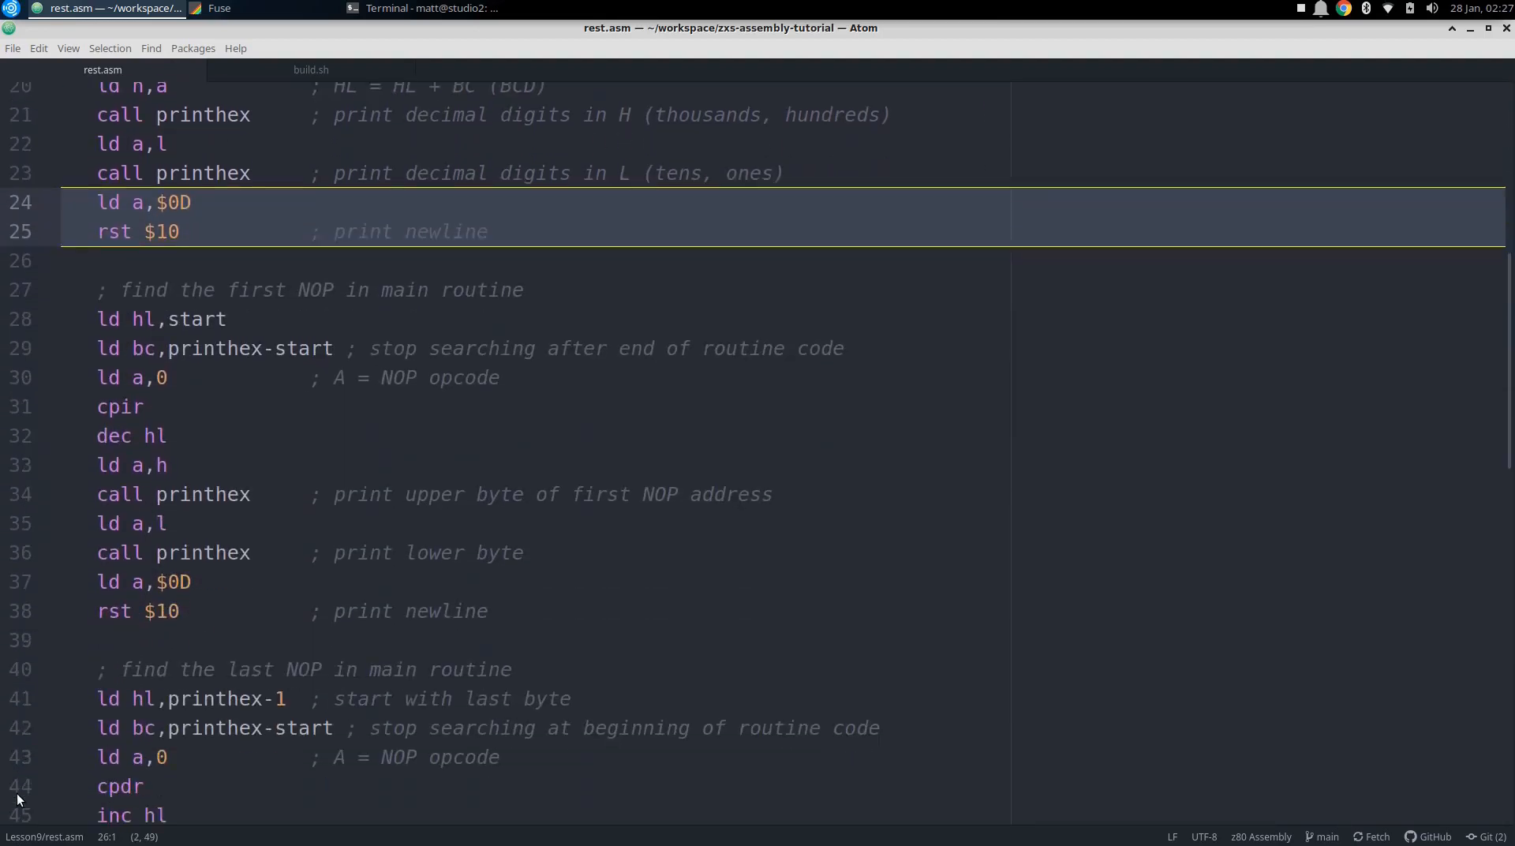
scroll("down", 3)
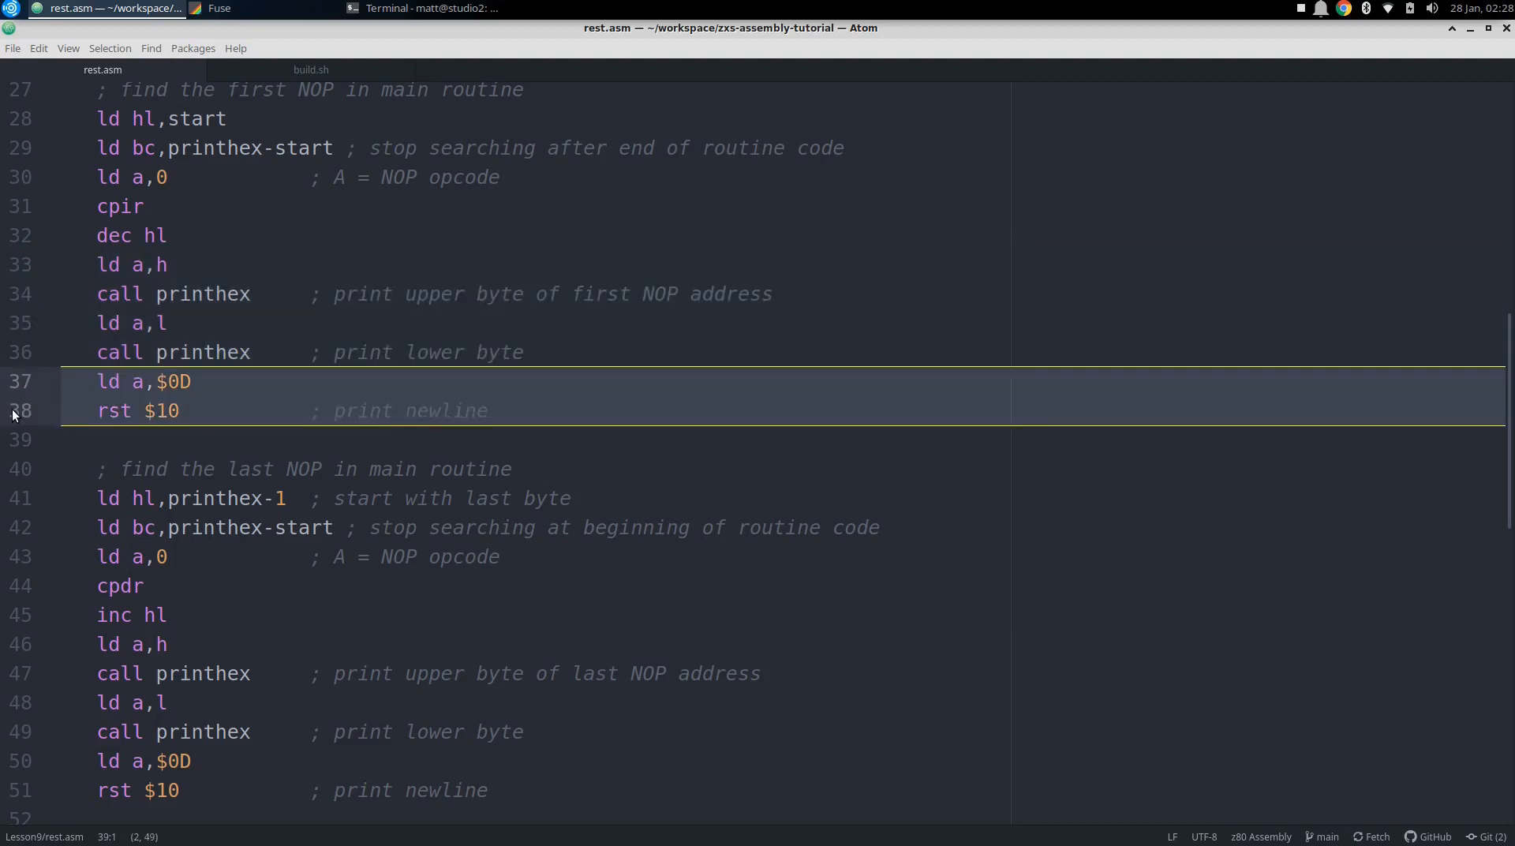
scroll("down", 3)
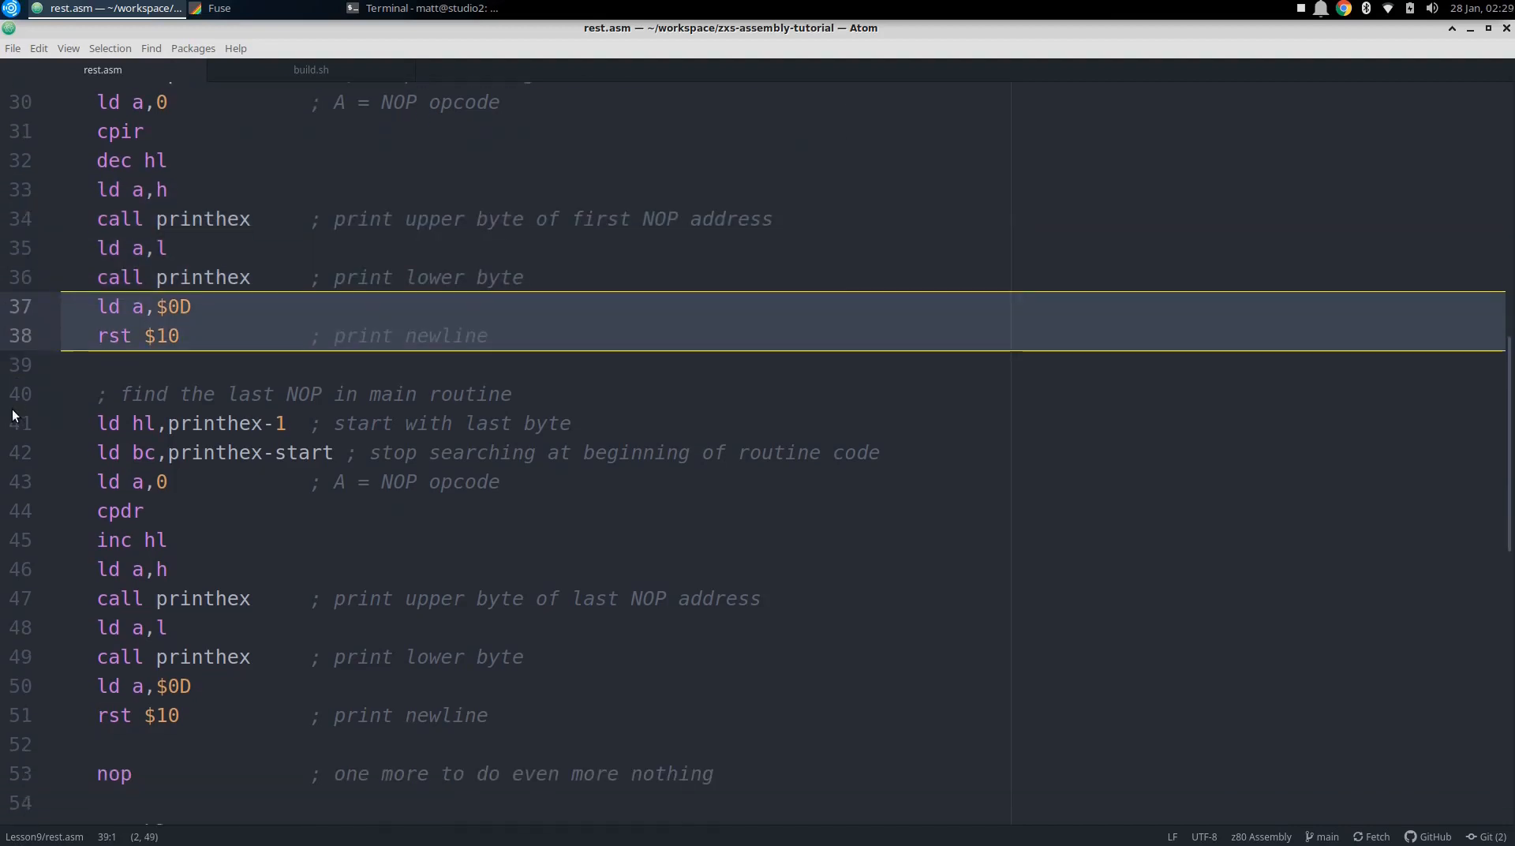
scroll("down", 3)
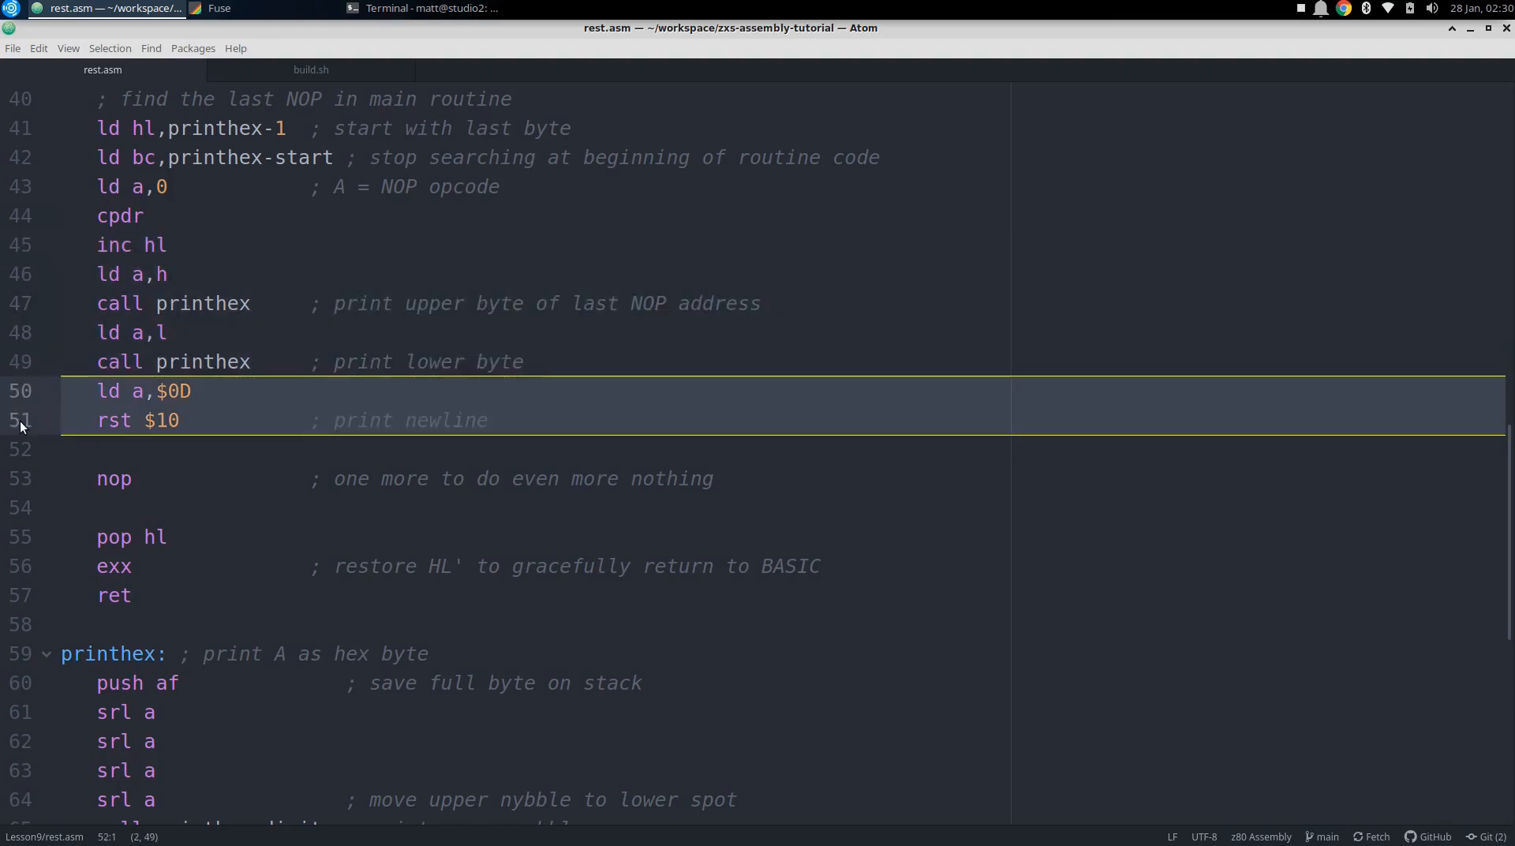
left_click(113, 479)
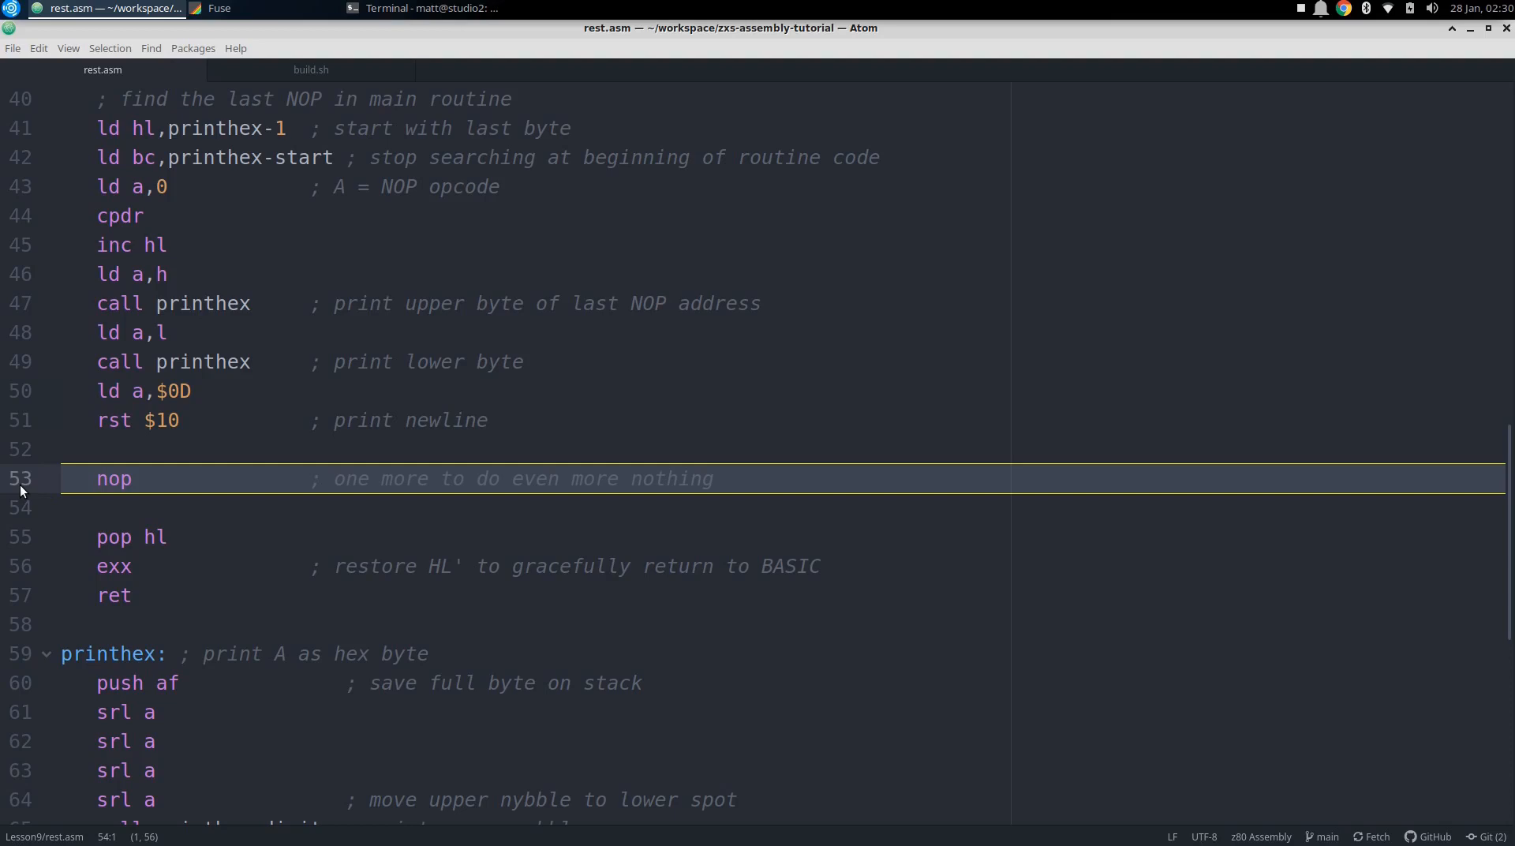
left_click(131, 551)
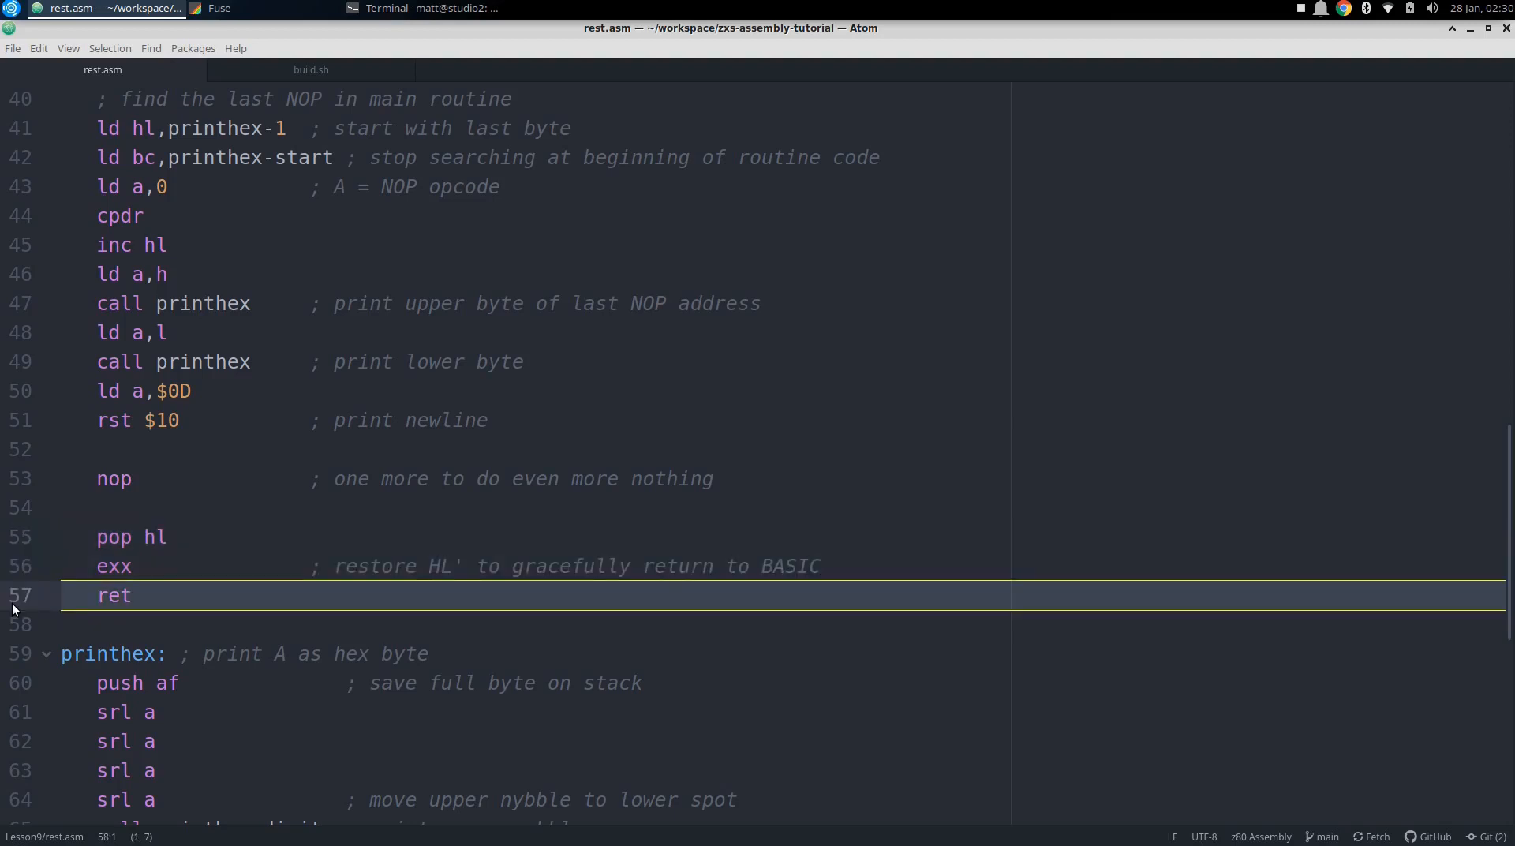
Note the character-printing restart line, then assemble rest.asm with build.sh and list the folder with ls
scroll("down", 3)
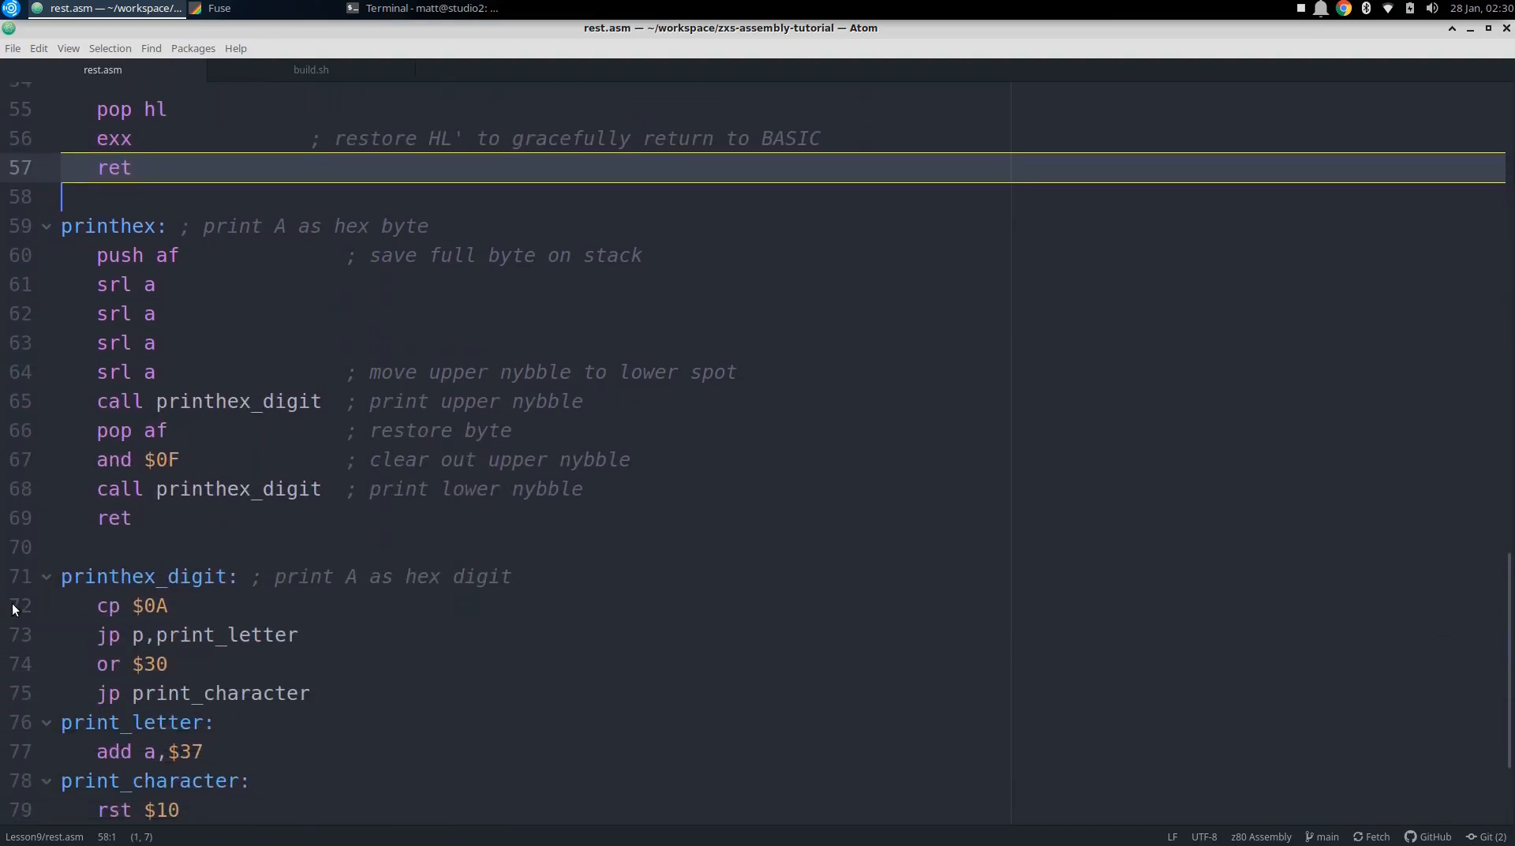
scroll("down", 3)
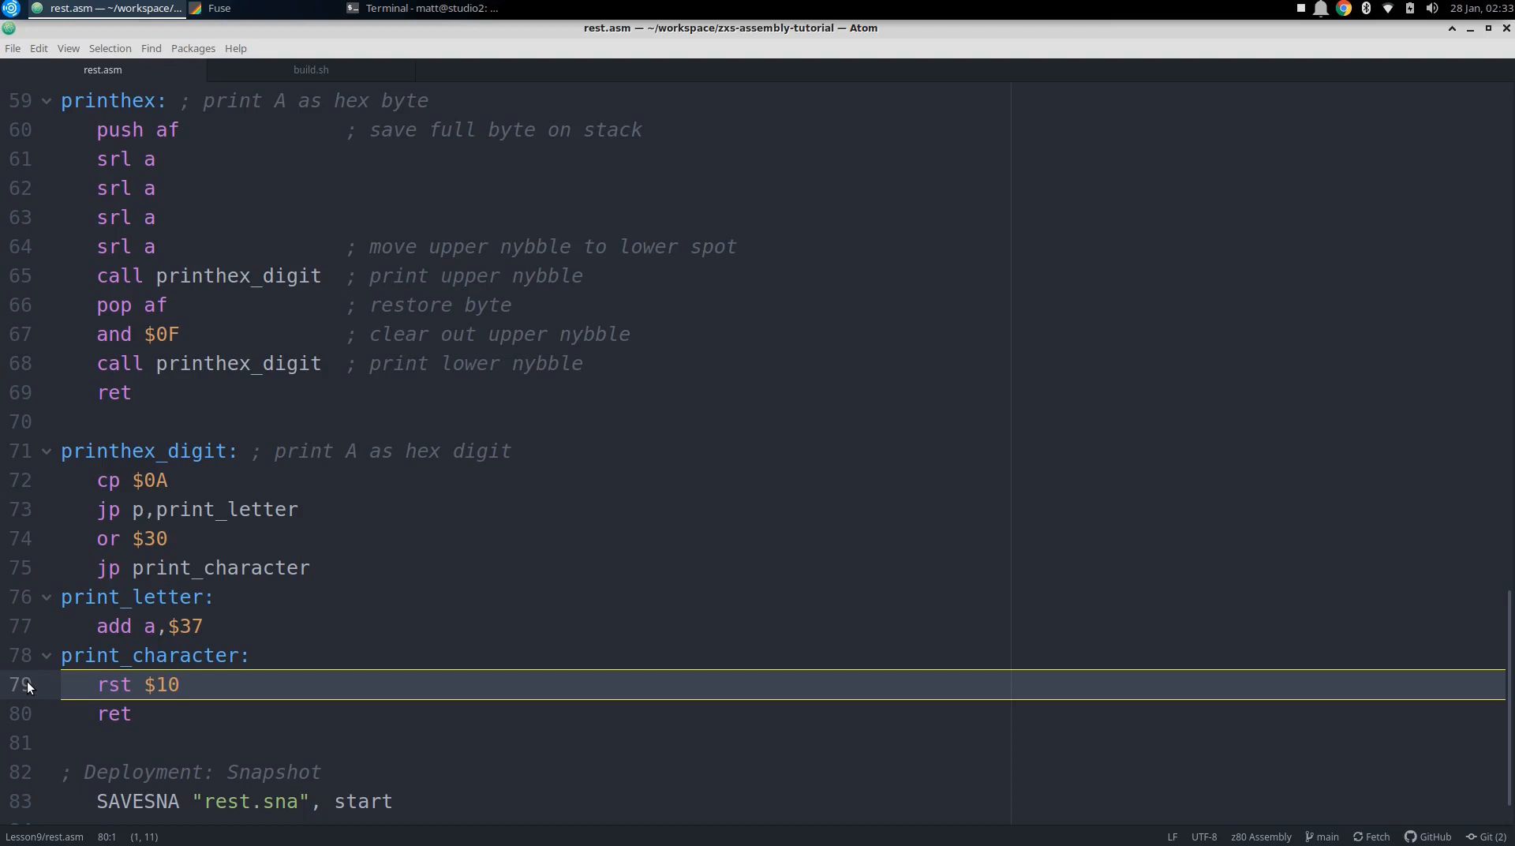
left_click(114, 713)
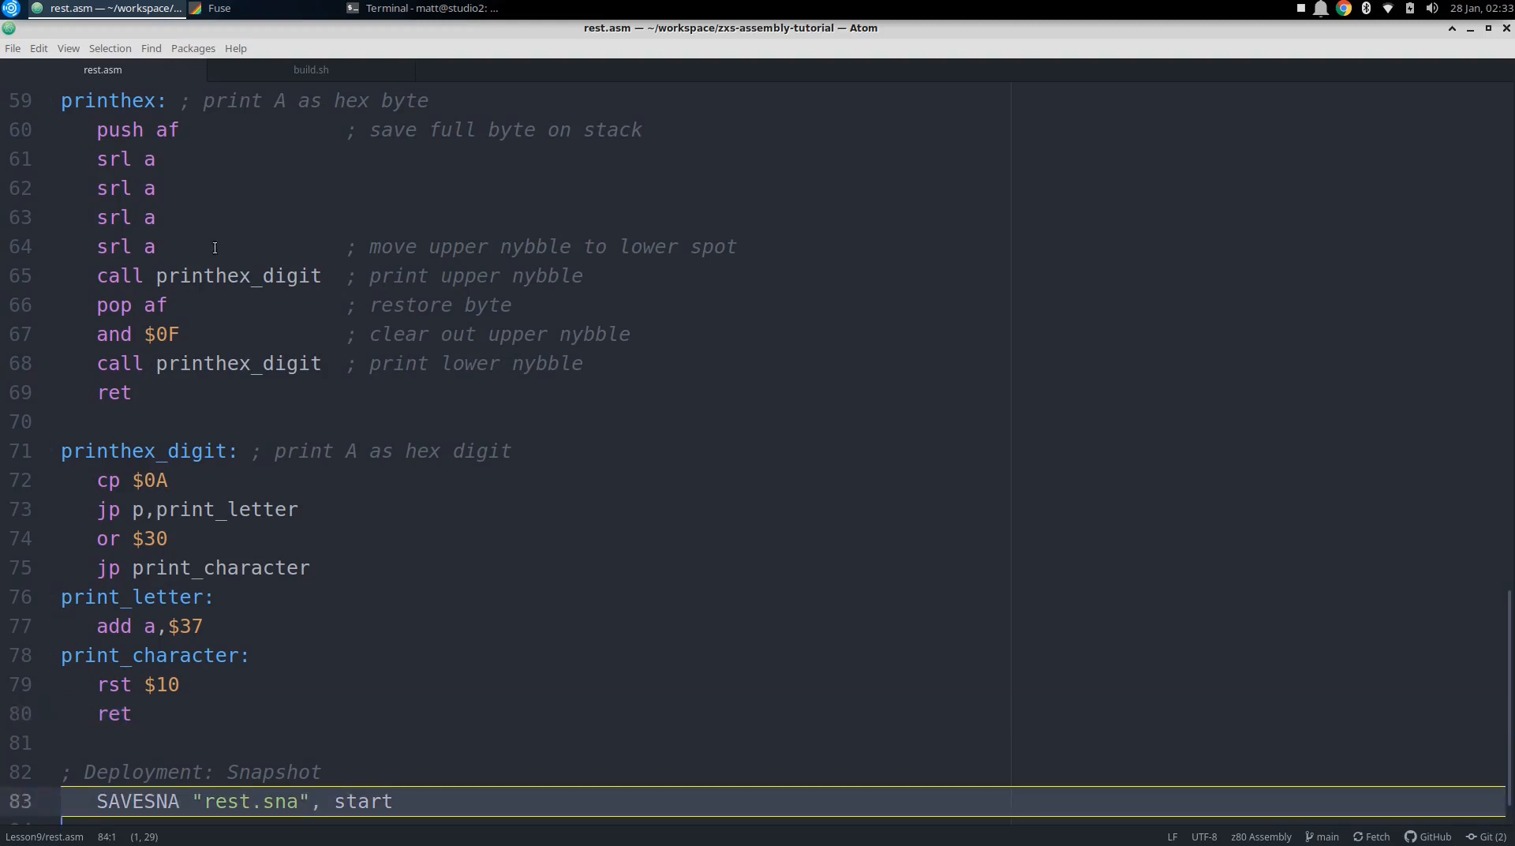
left_click(311, 69)
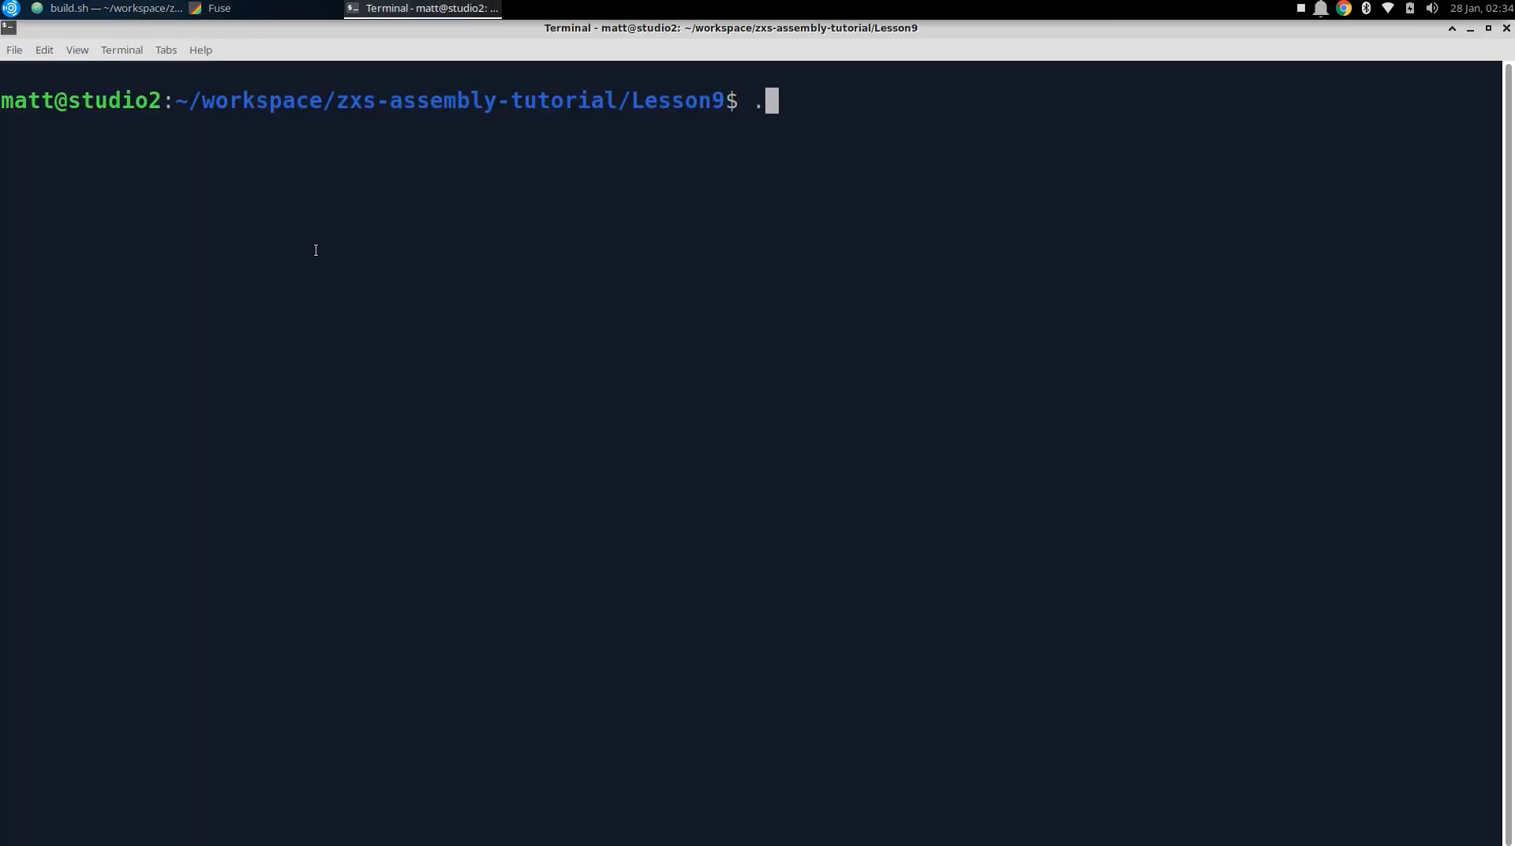
key("Return")
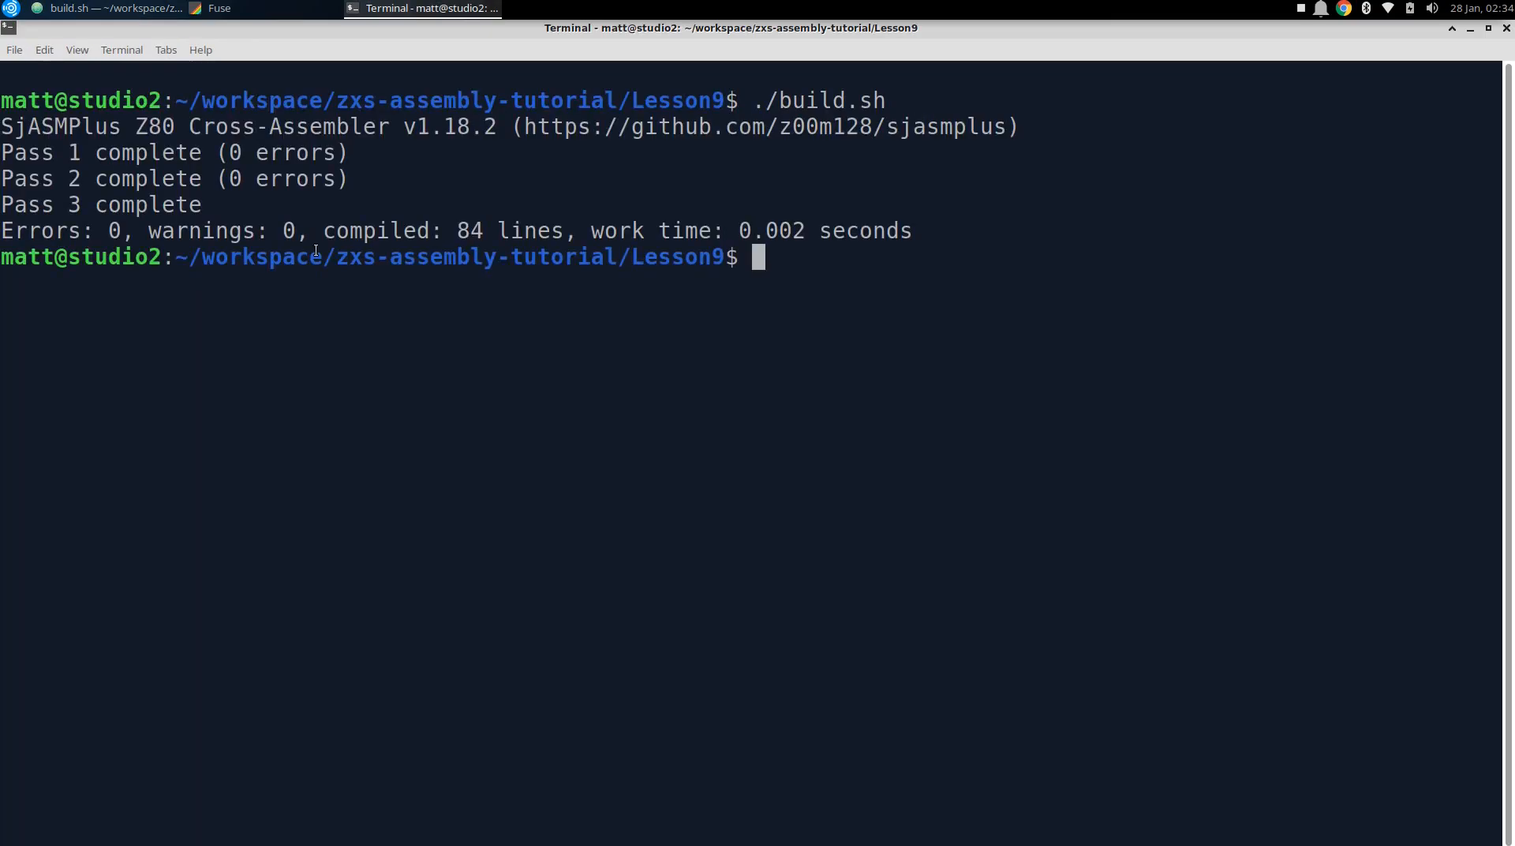
type("ls")
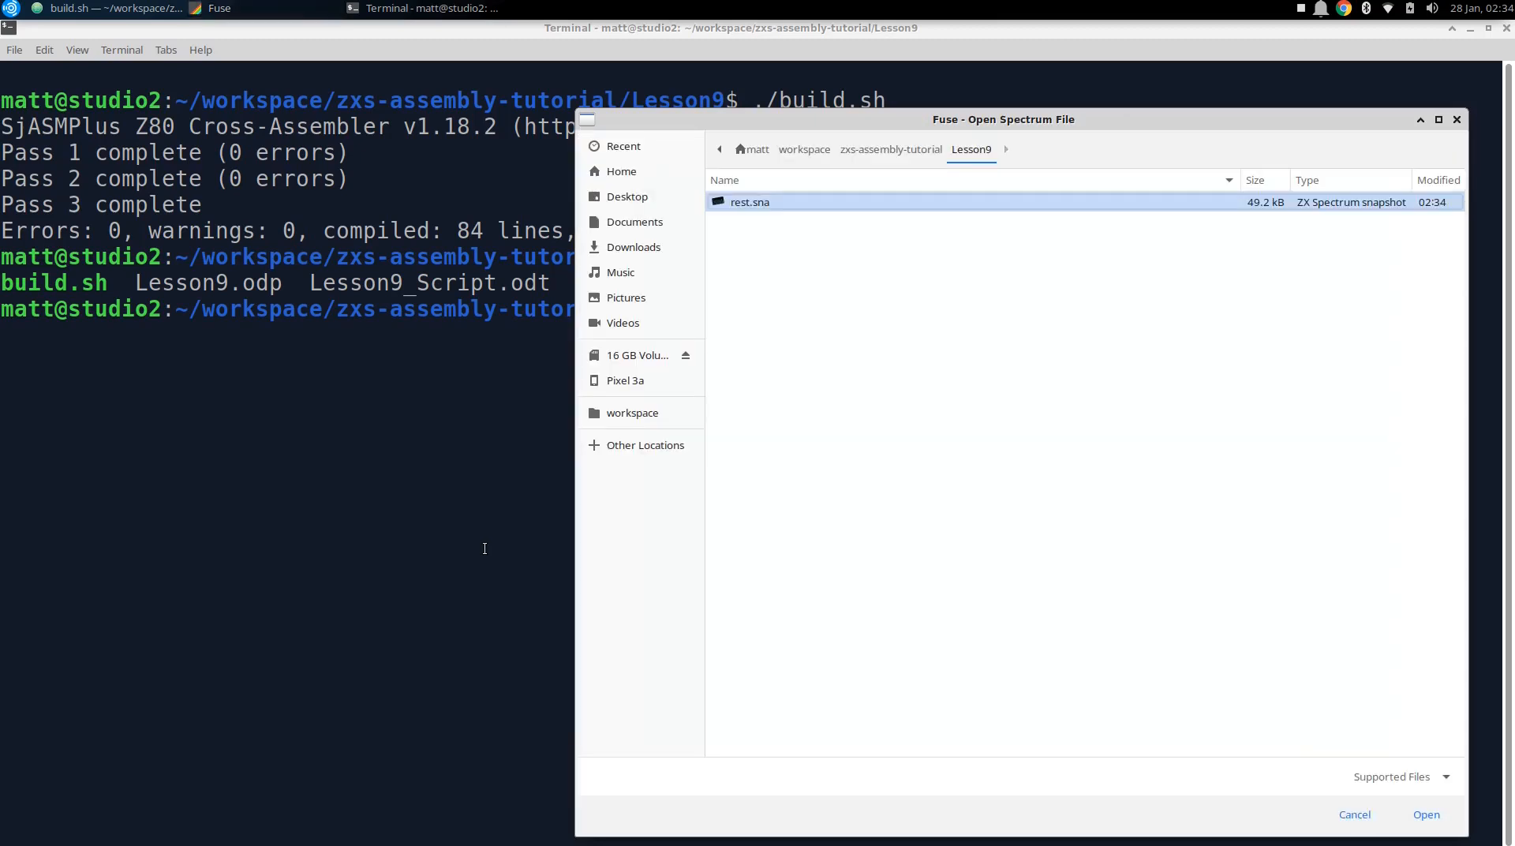
Load the rest.sna snapshot from Lesson9 into Fuse
left_click(1426, 814)
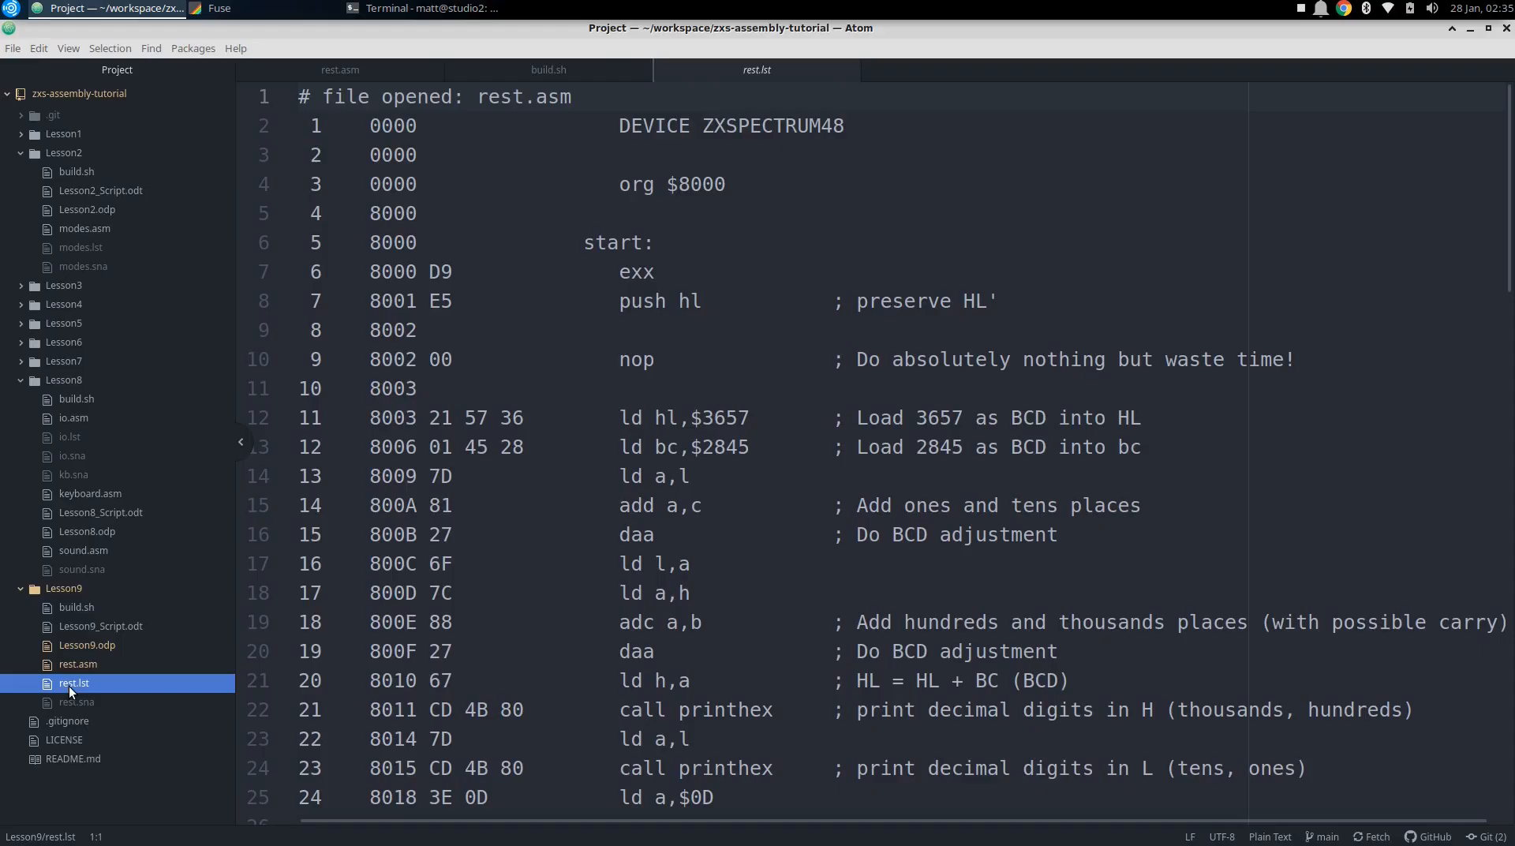
mouse_move(76, 690)
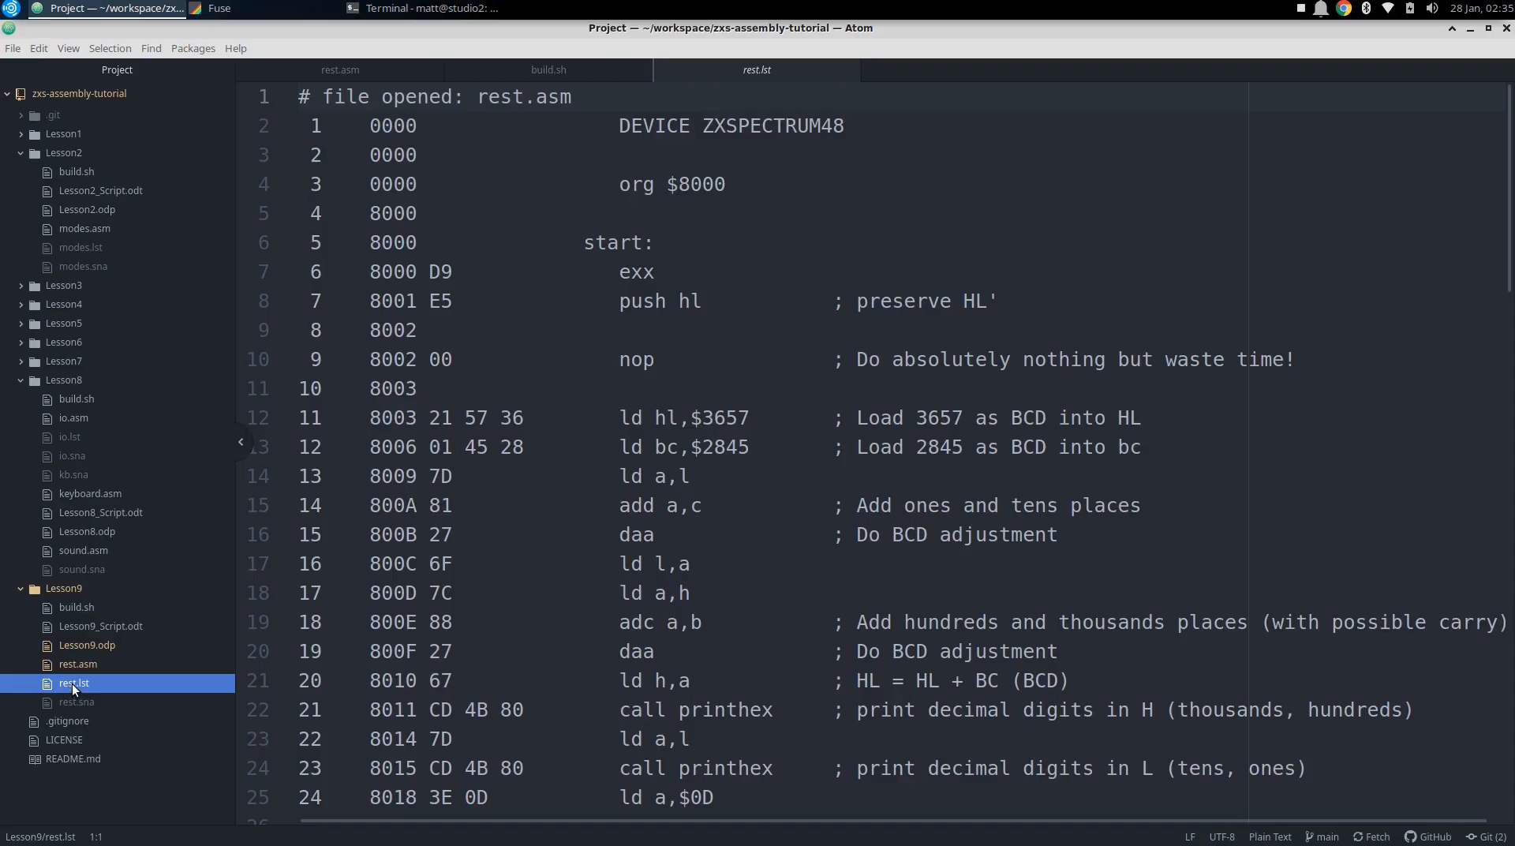
View the rest.lst listing with the nop at 8047, then return to the Fuse output
left_click(270, 360)
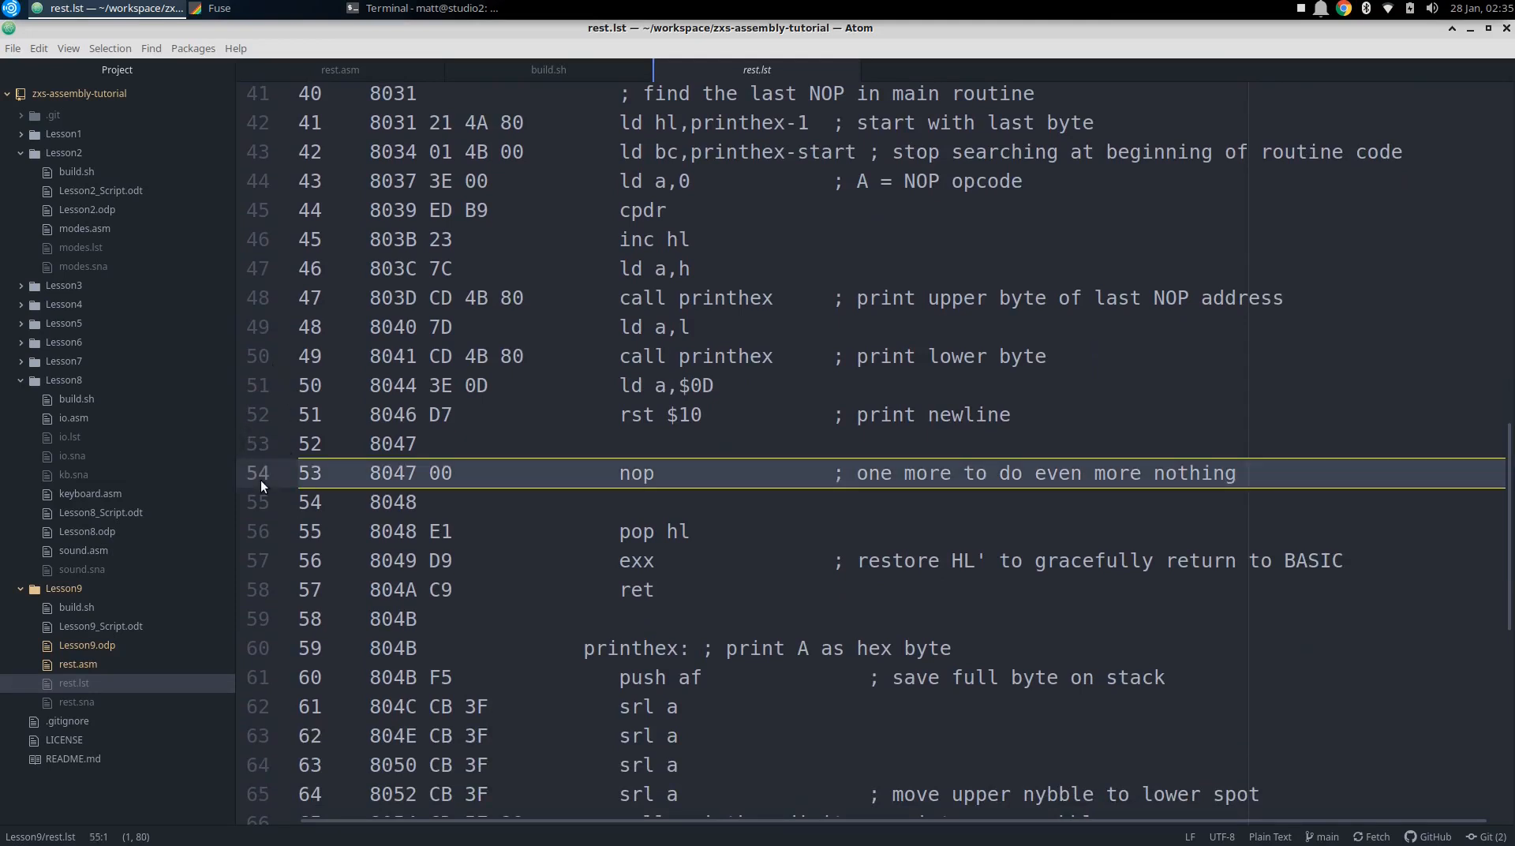
left_click(216, 8)
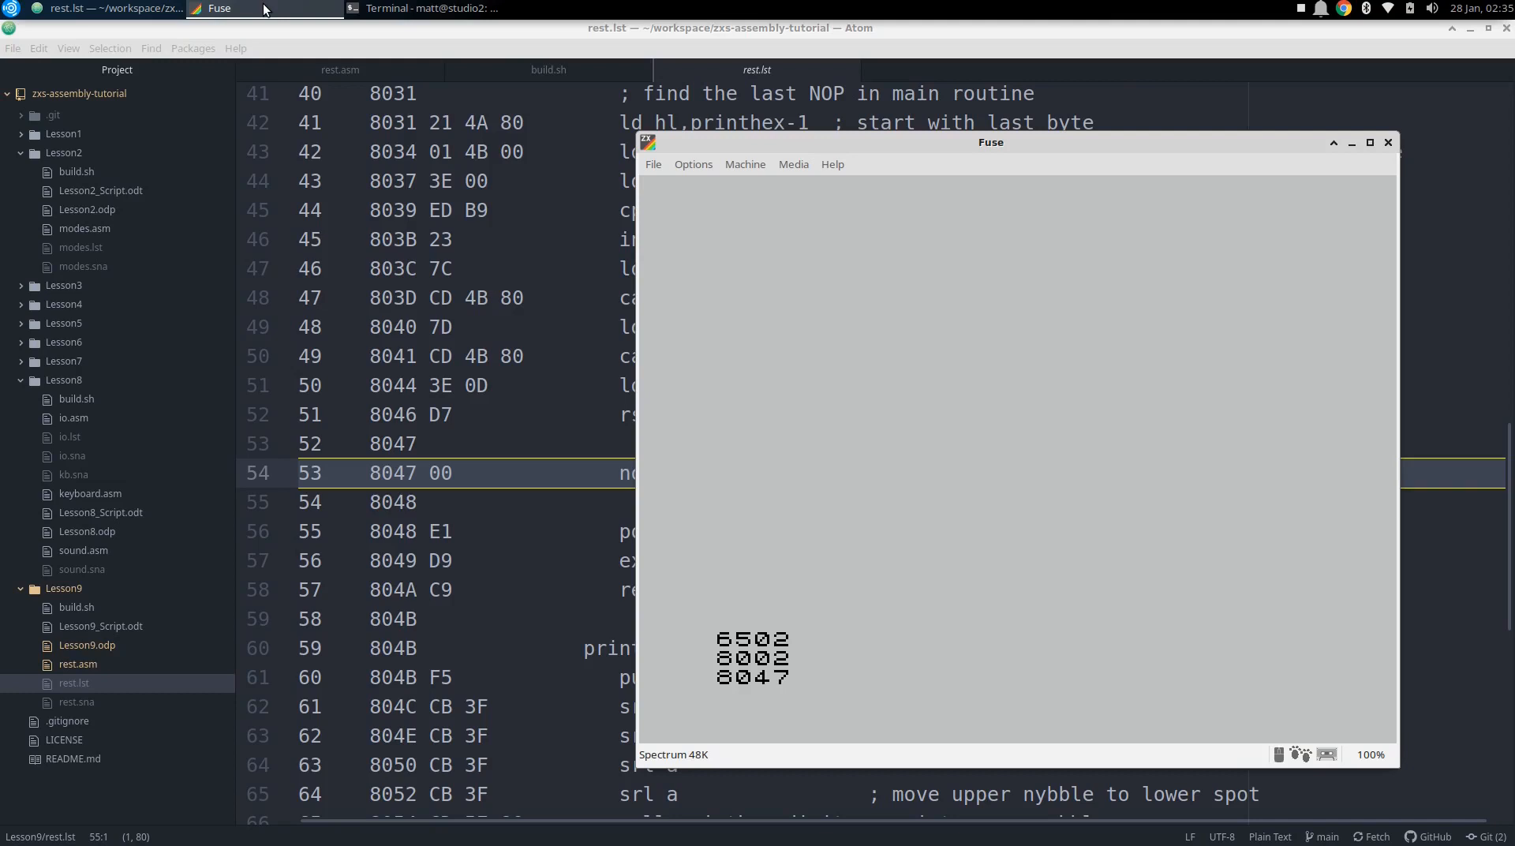
left_click(653, 164)
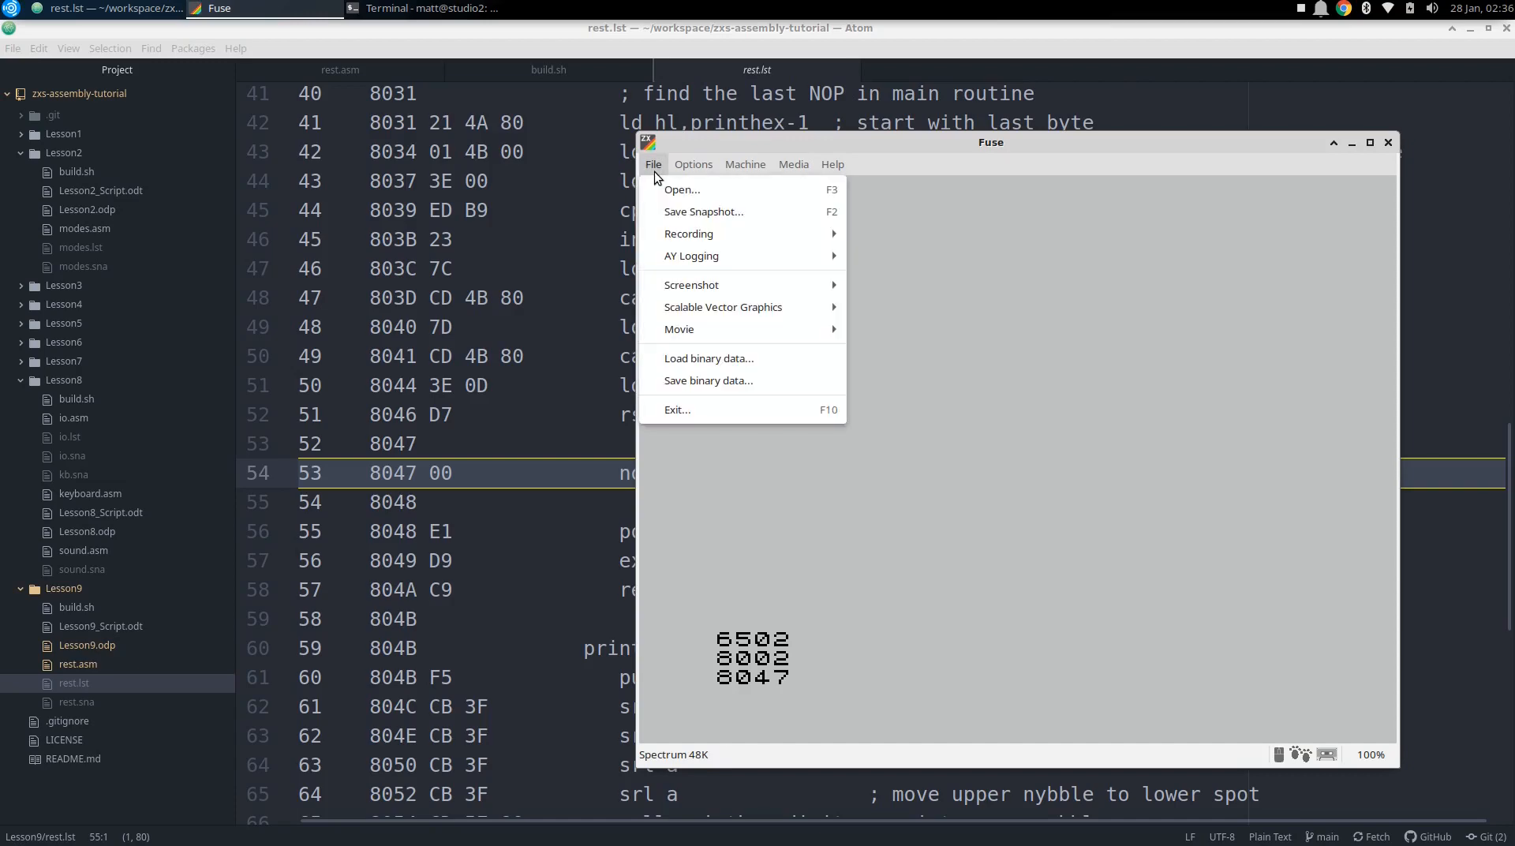